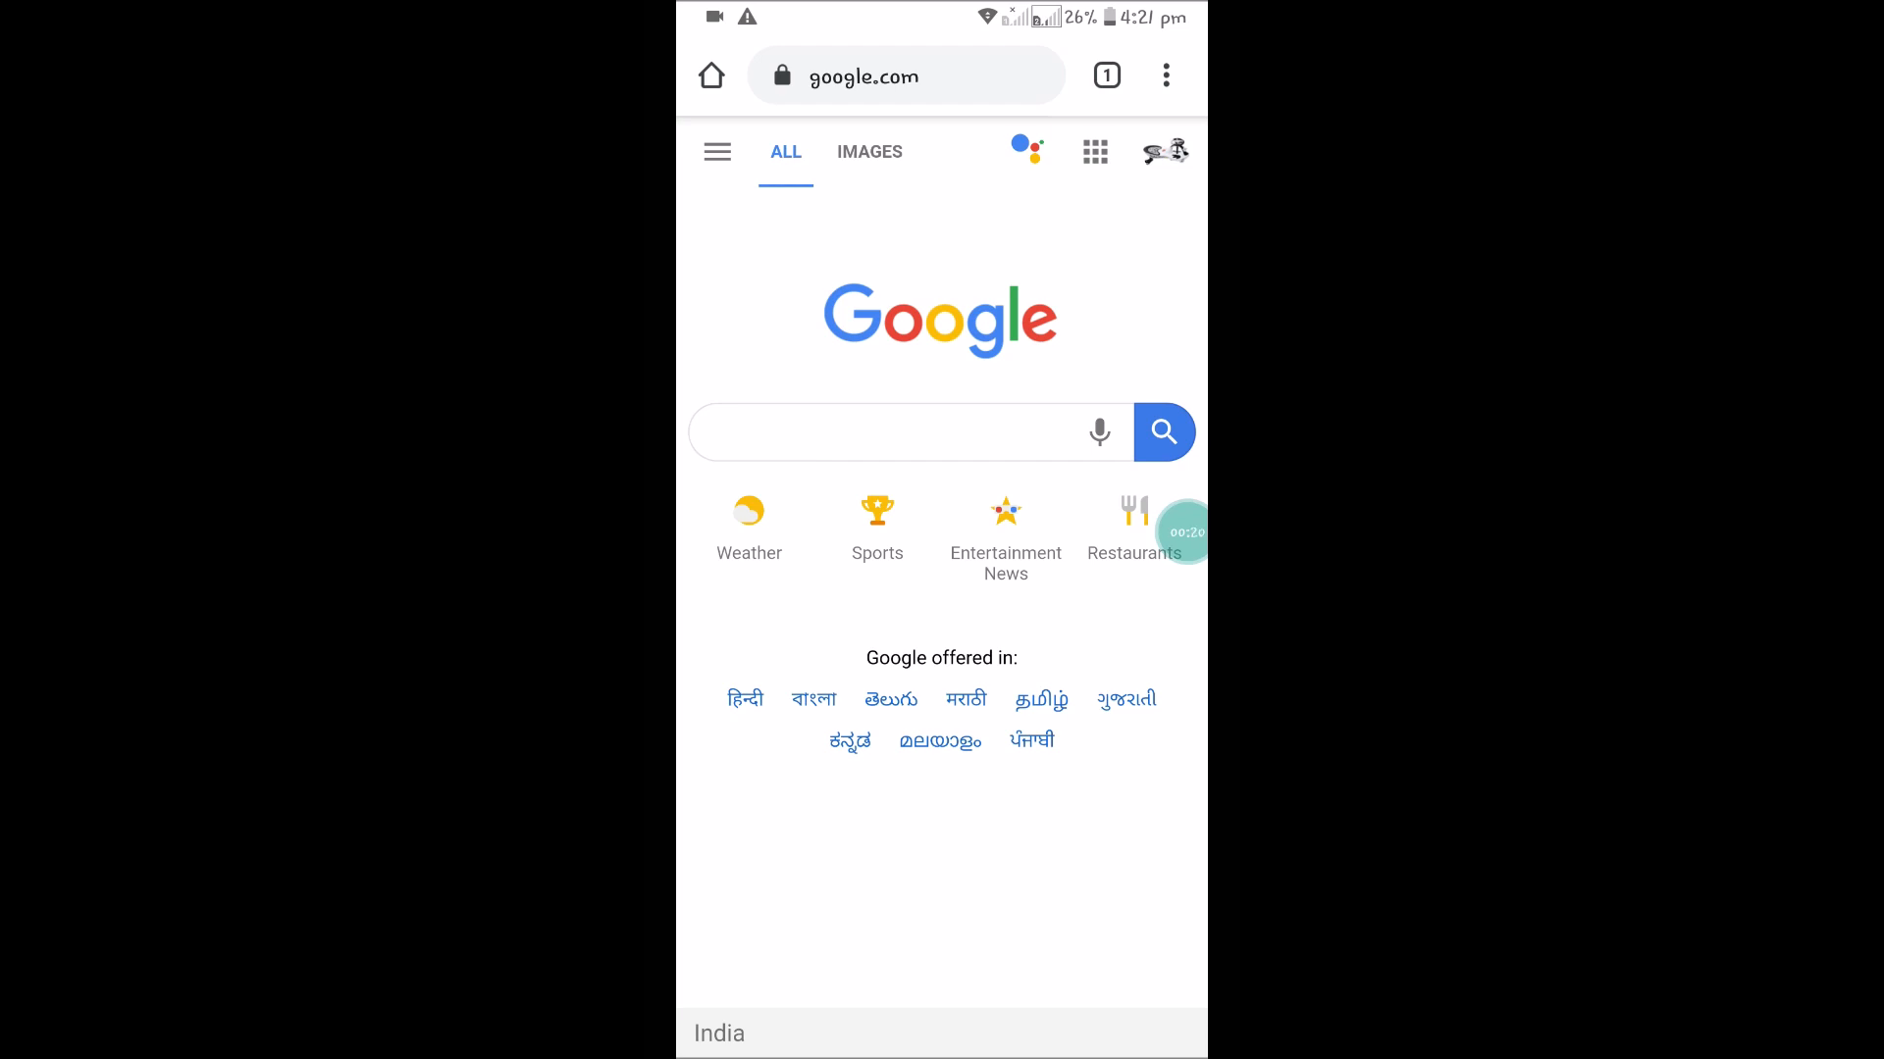
# Search Google for facebook via the 'fa' suggestion, listing the Facebook mobile site first
pyautogui.write('fa')
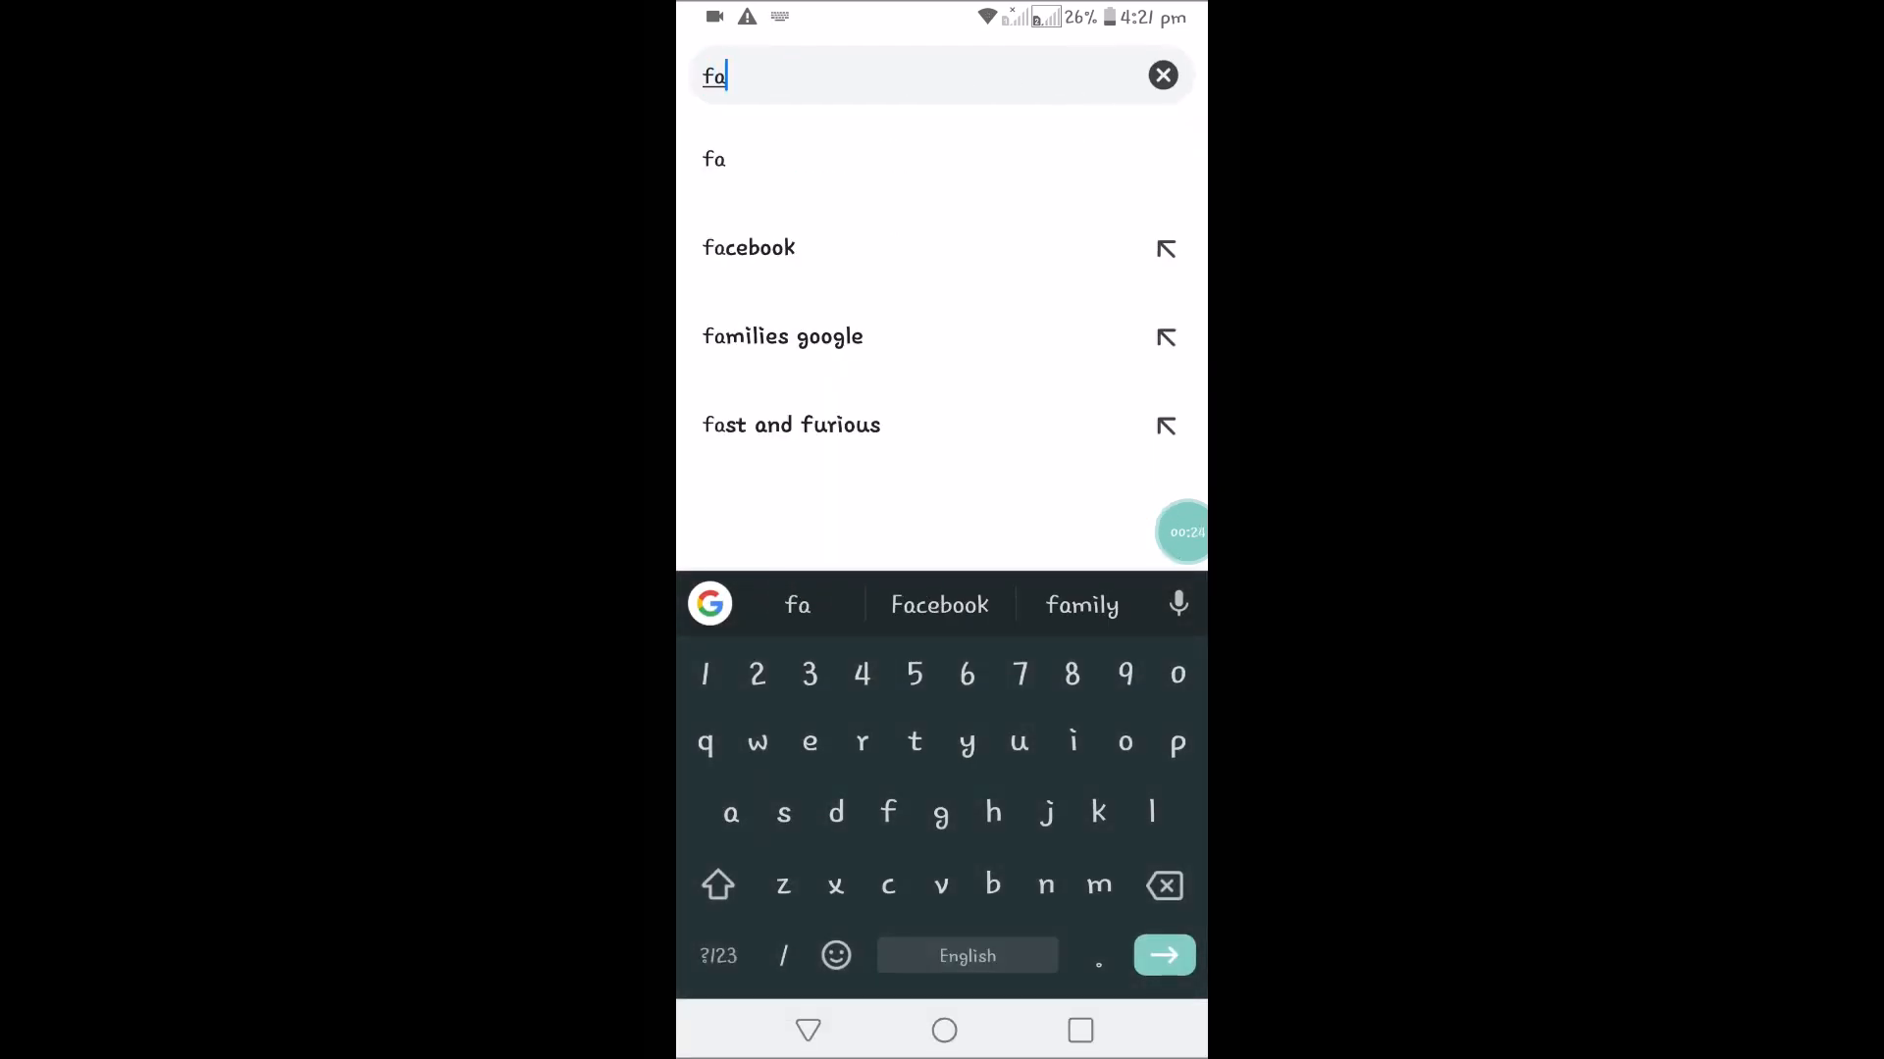
pyautogui.click(747, 248)
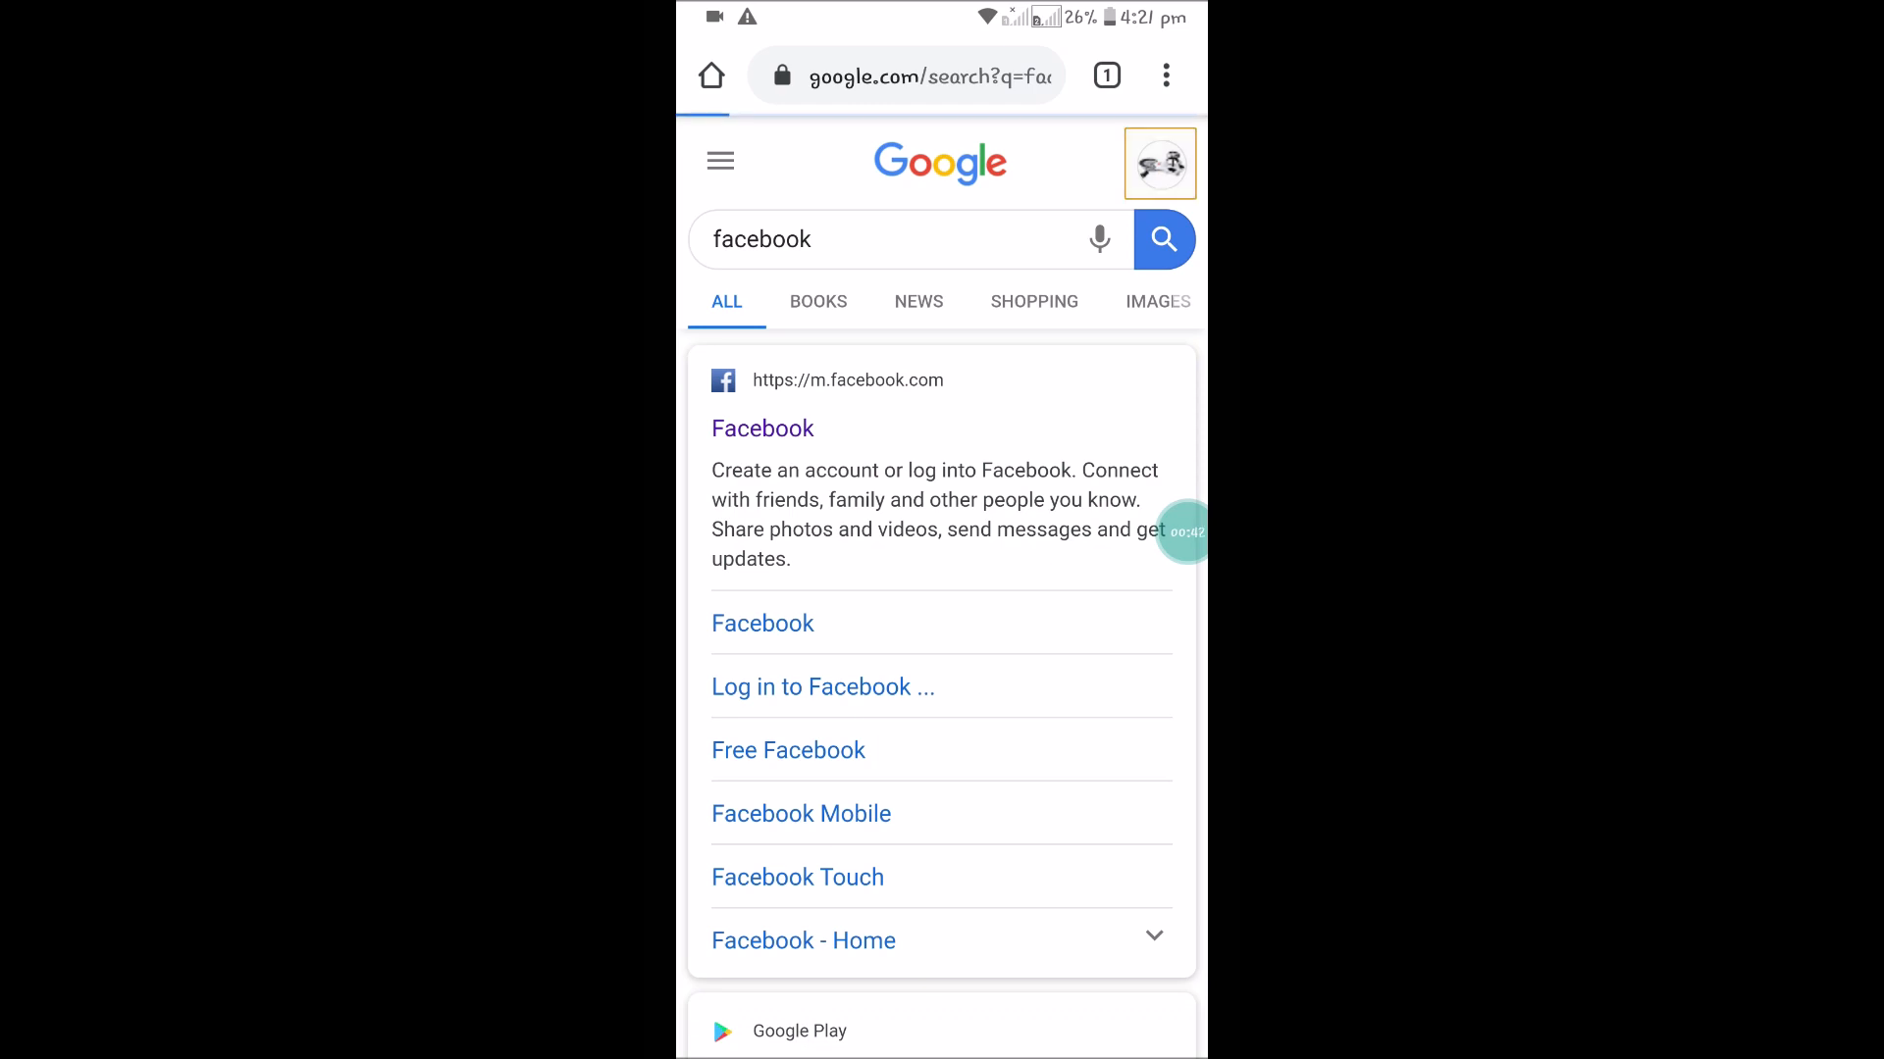
# Sign out of the Google account with sync turned off, then return to the home screen
pyautogui.click(1158, 162)
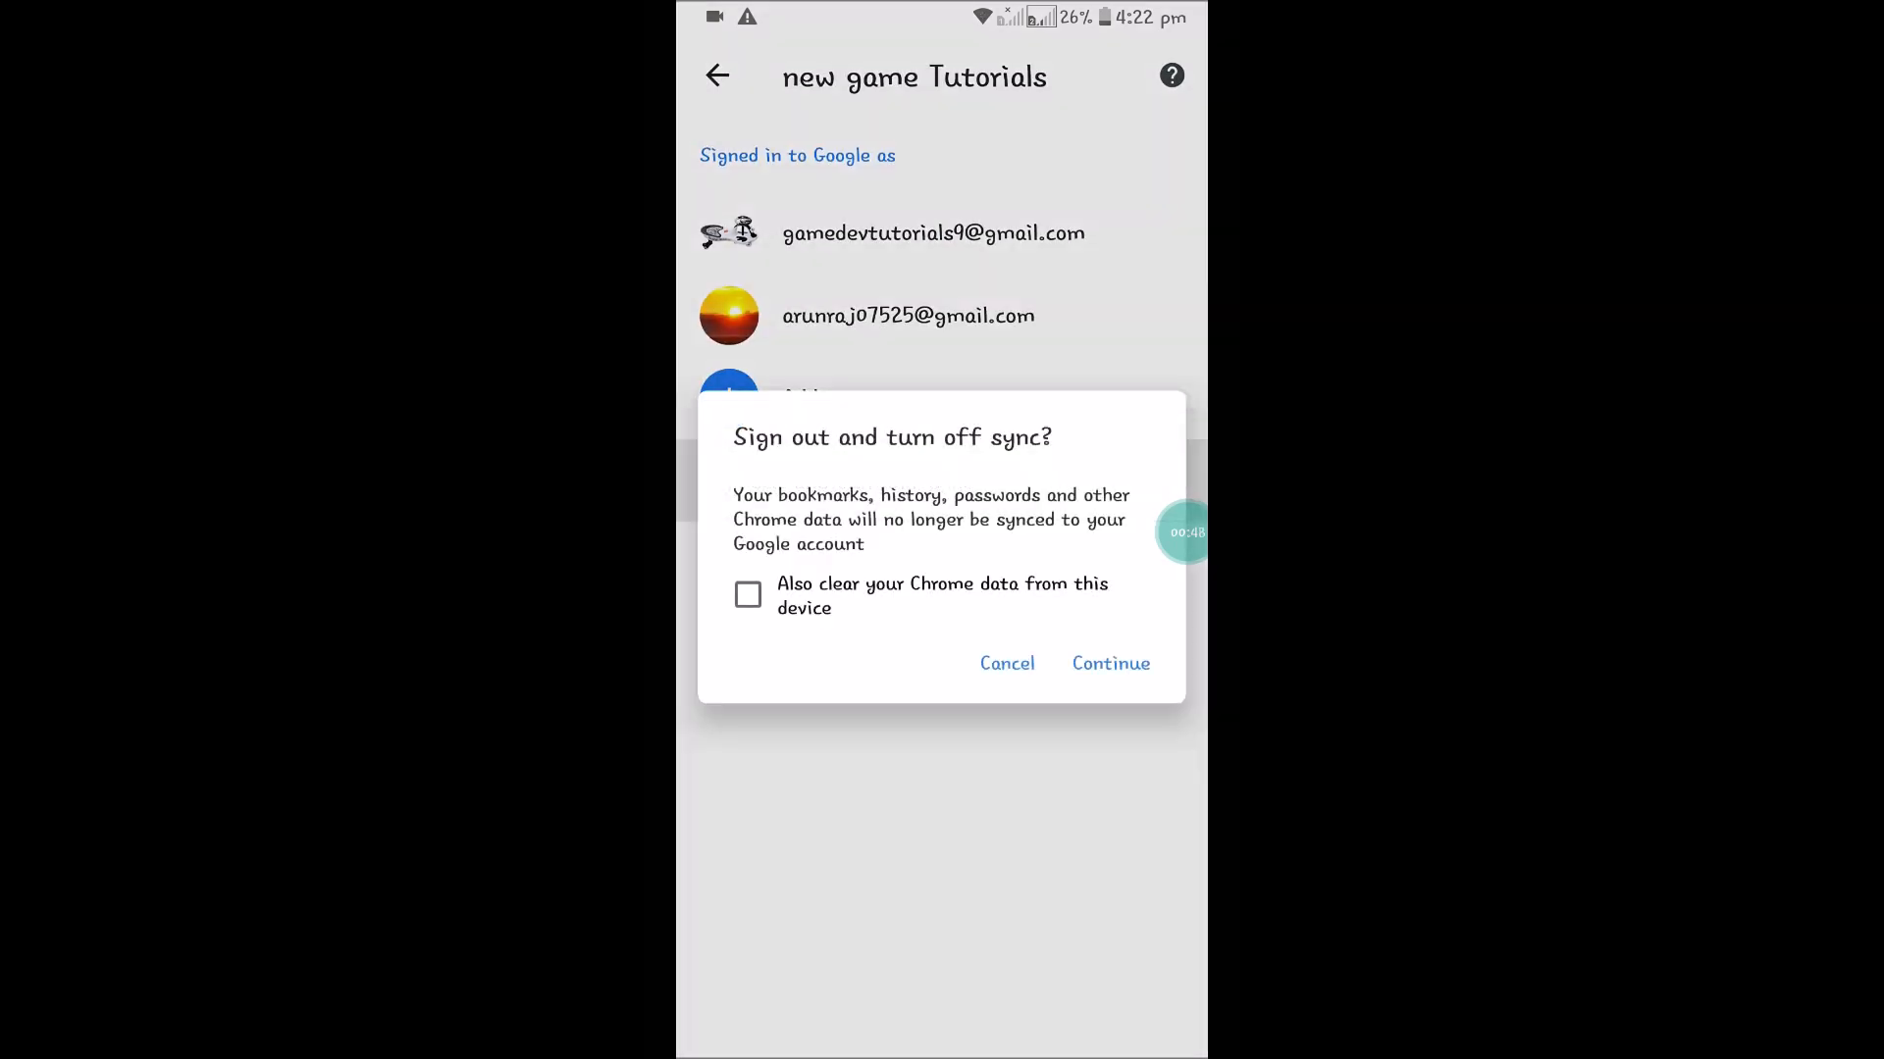
pyautogui.click(1107, 663)
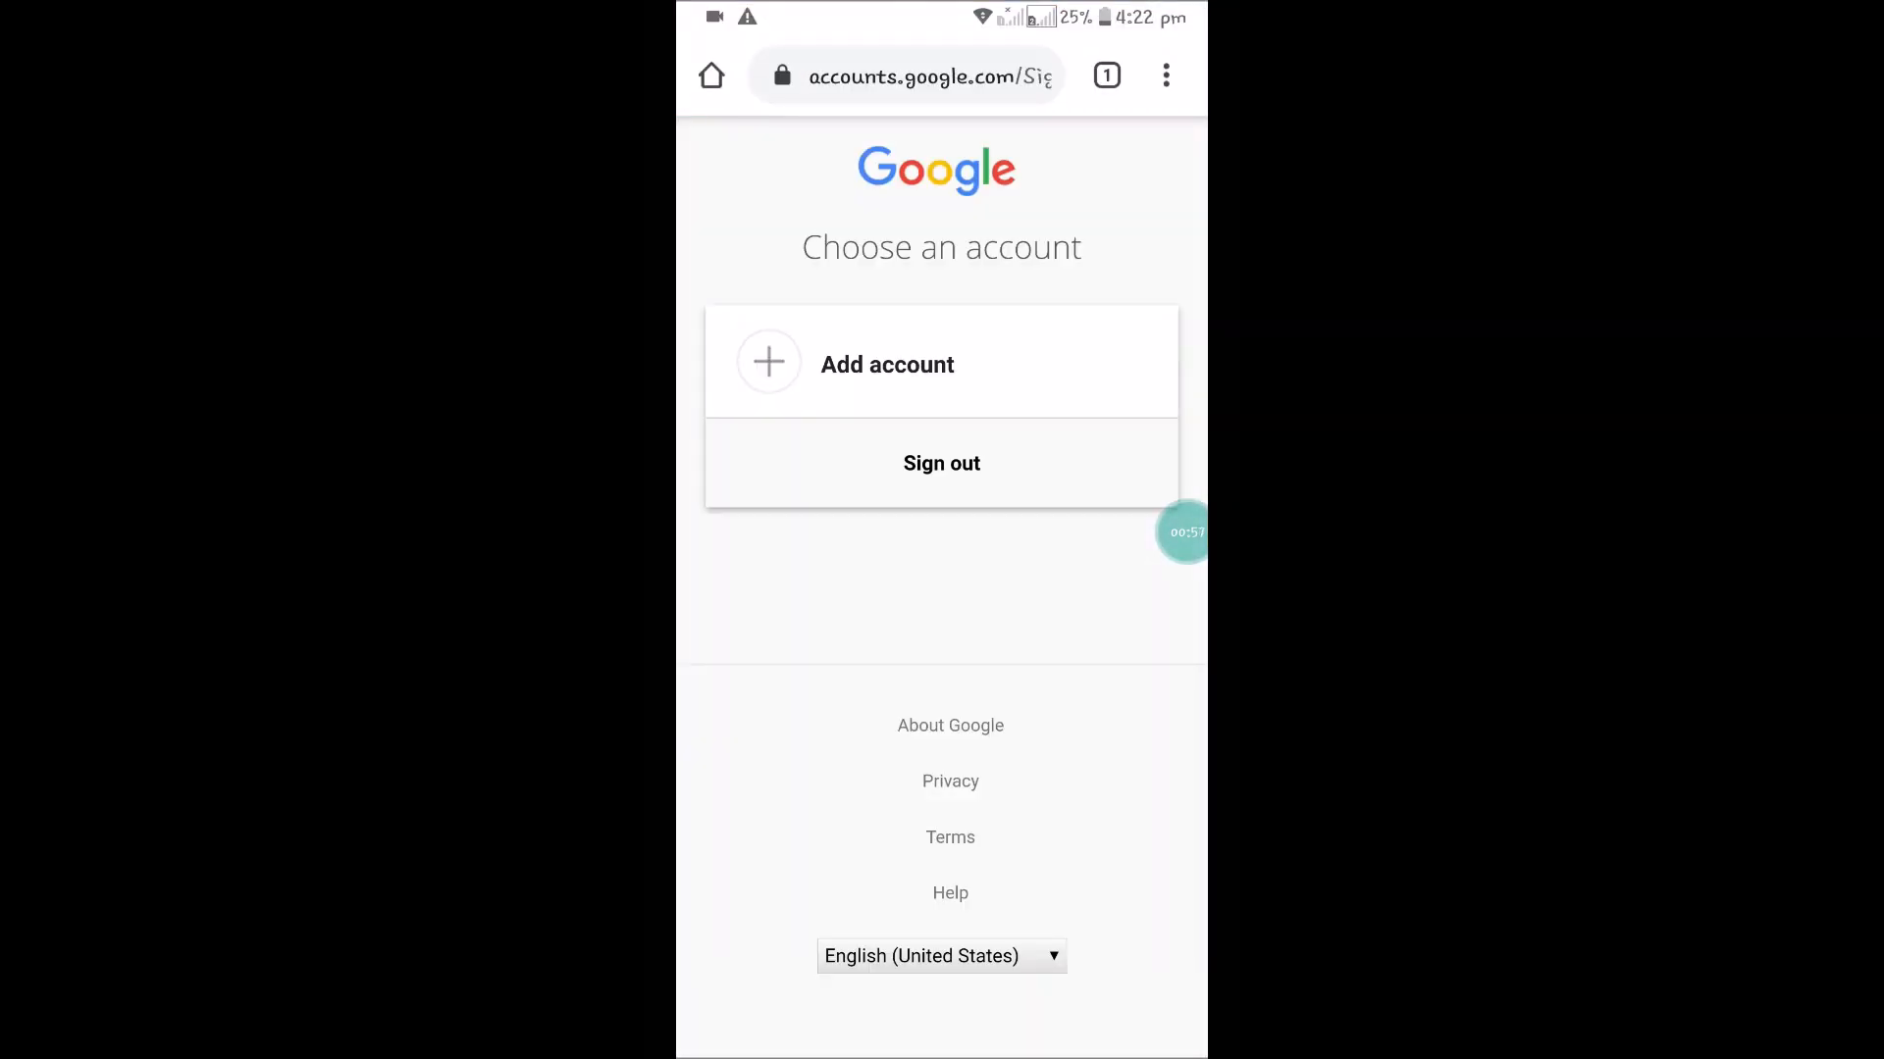
pyautogui.click(1164, 77)
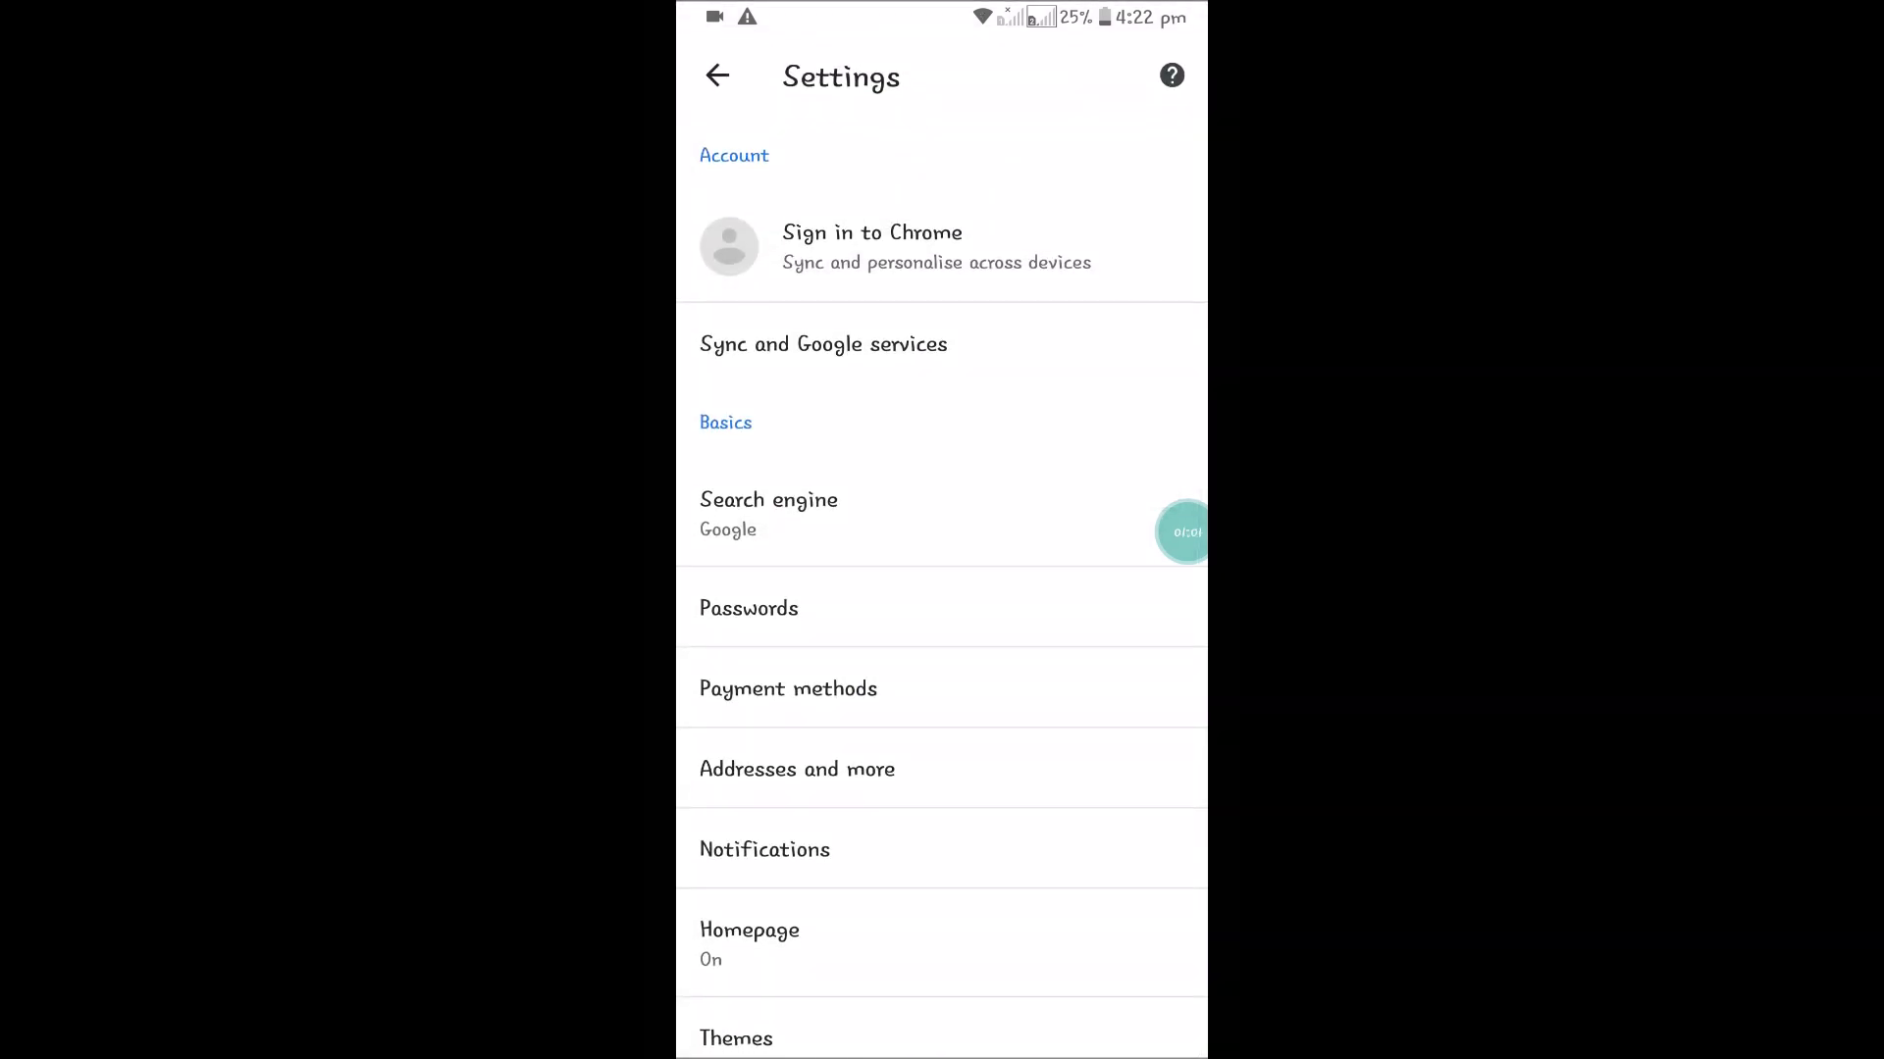
pyautogui.click(871, 247)
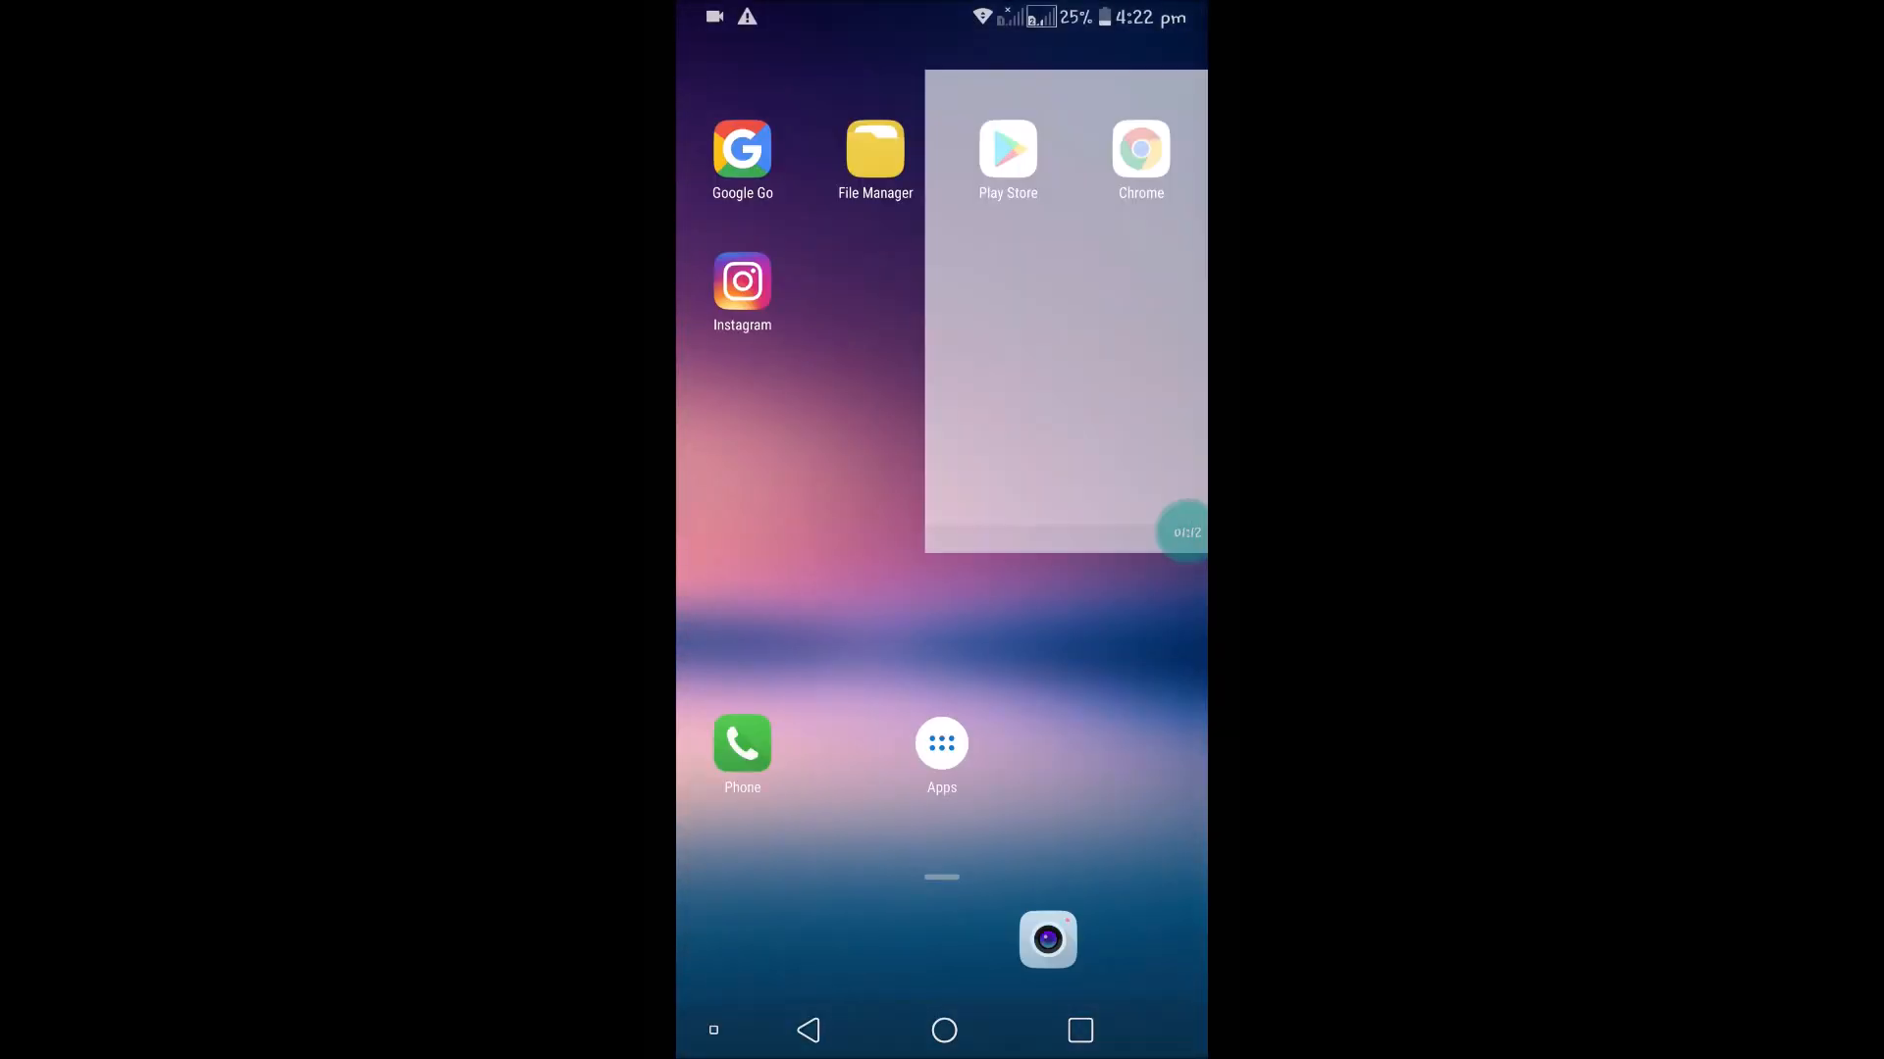
# Reopen Chrome and load the Facebook mobile login page from the search results
pyautogui.click(1138, 147)
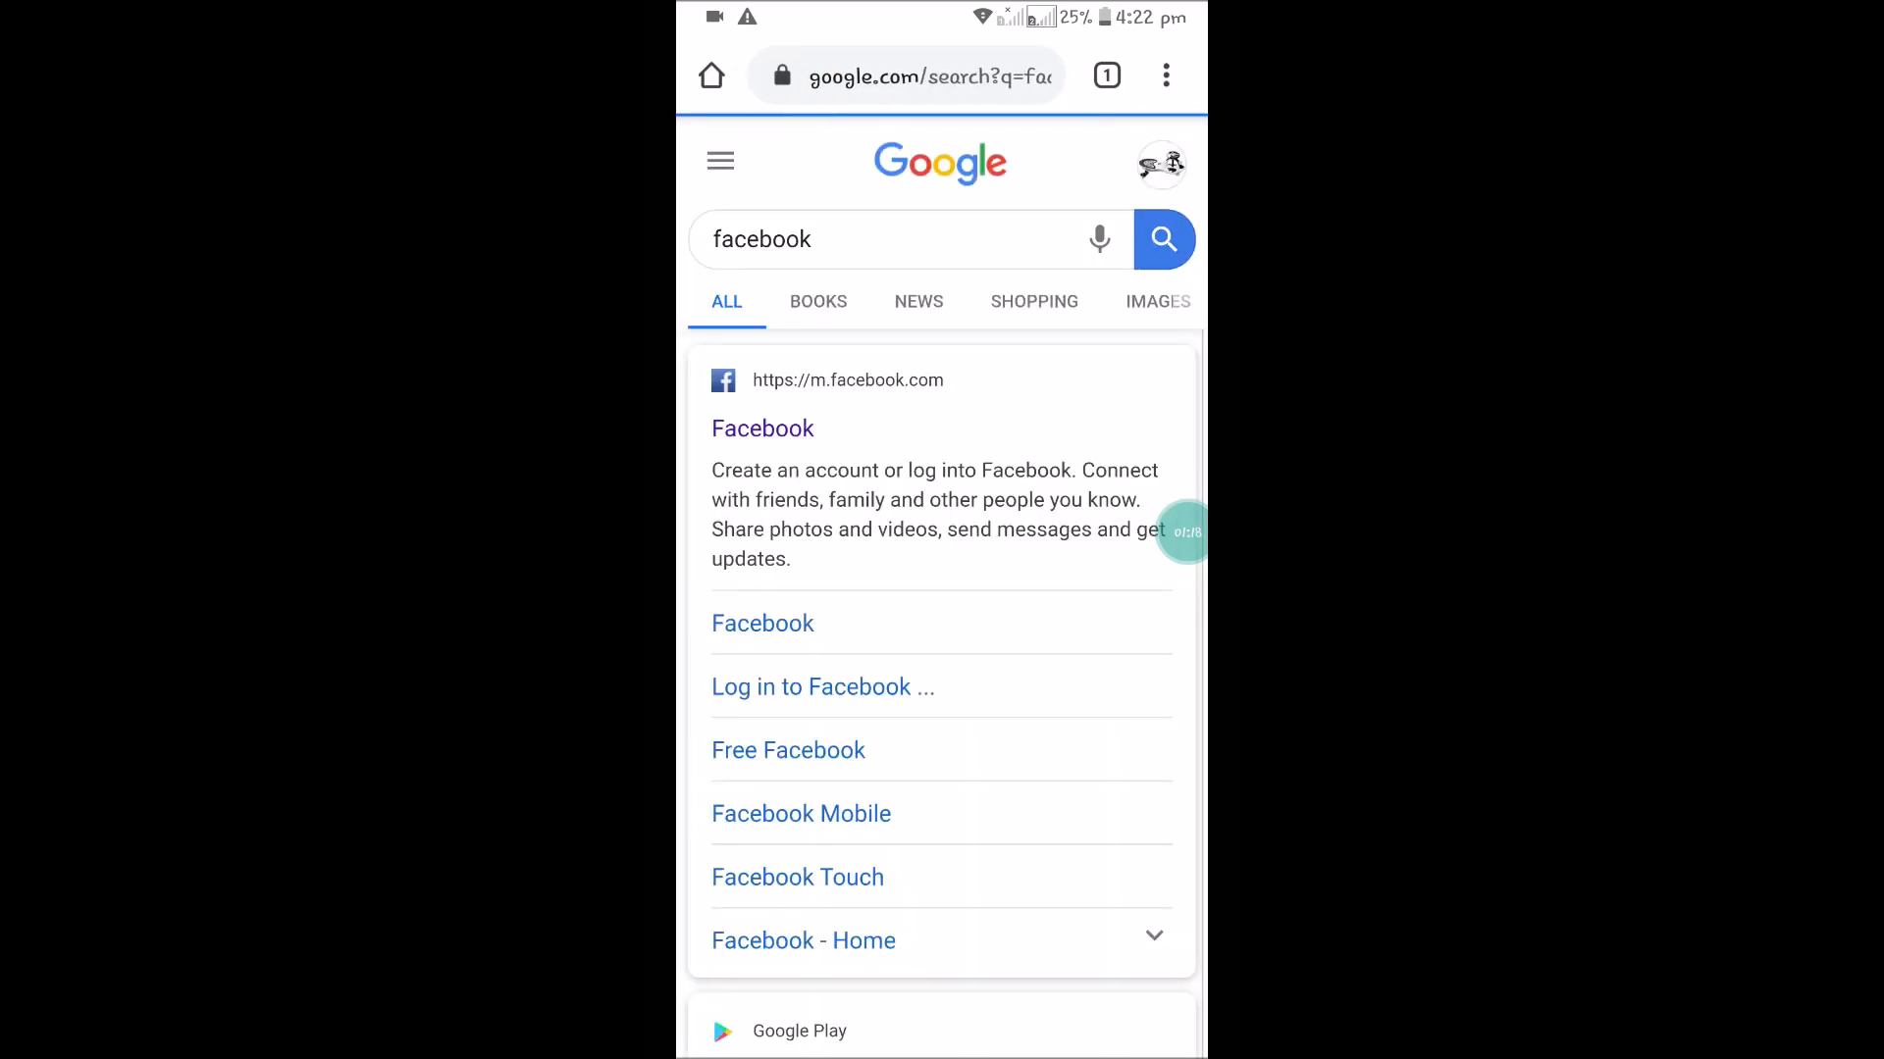
pyautogui.click(761, 428)
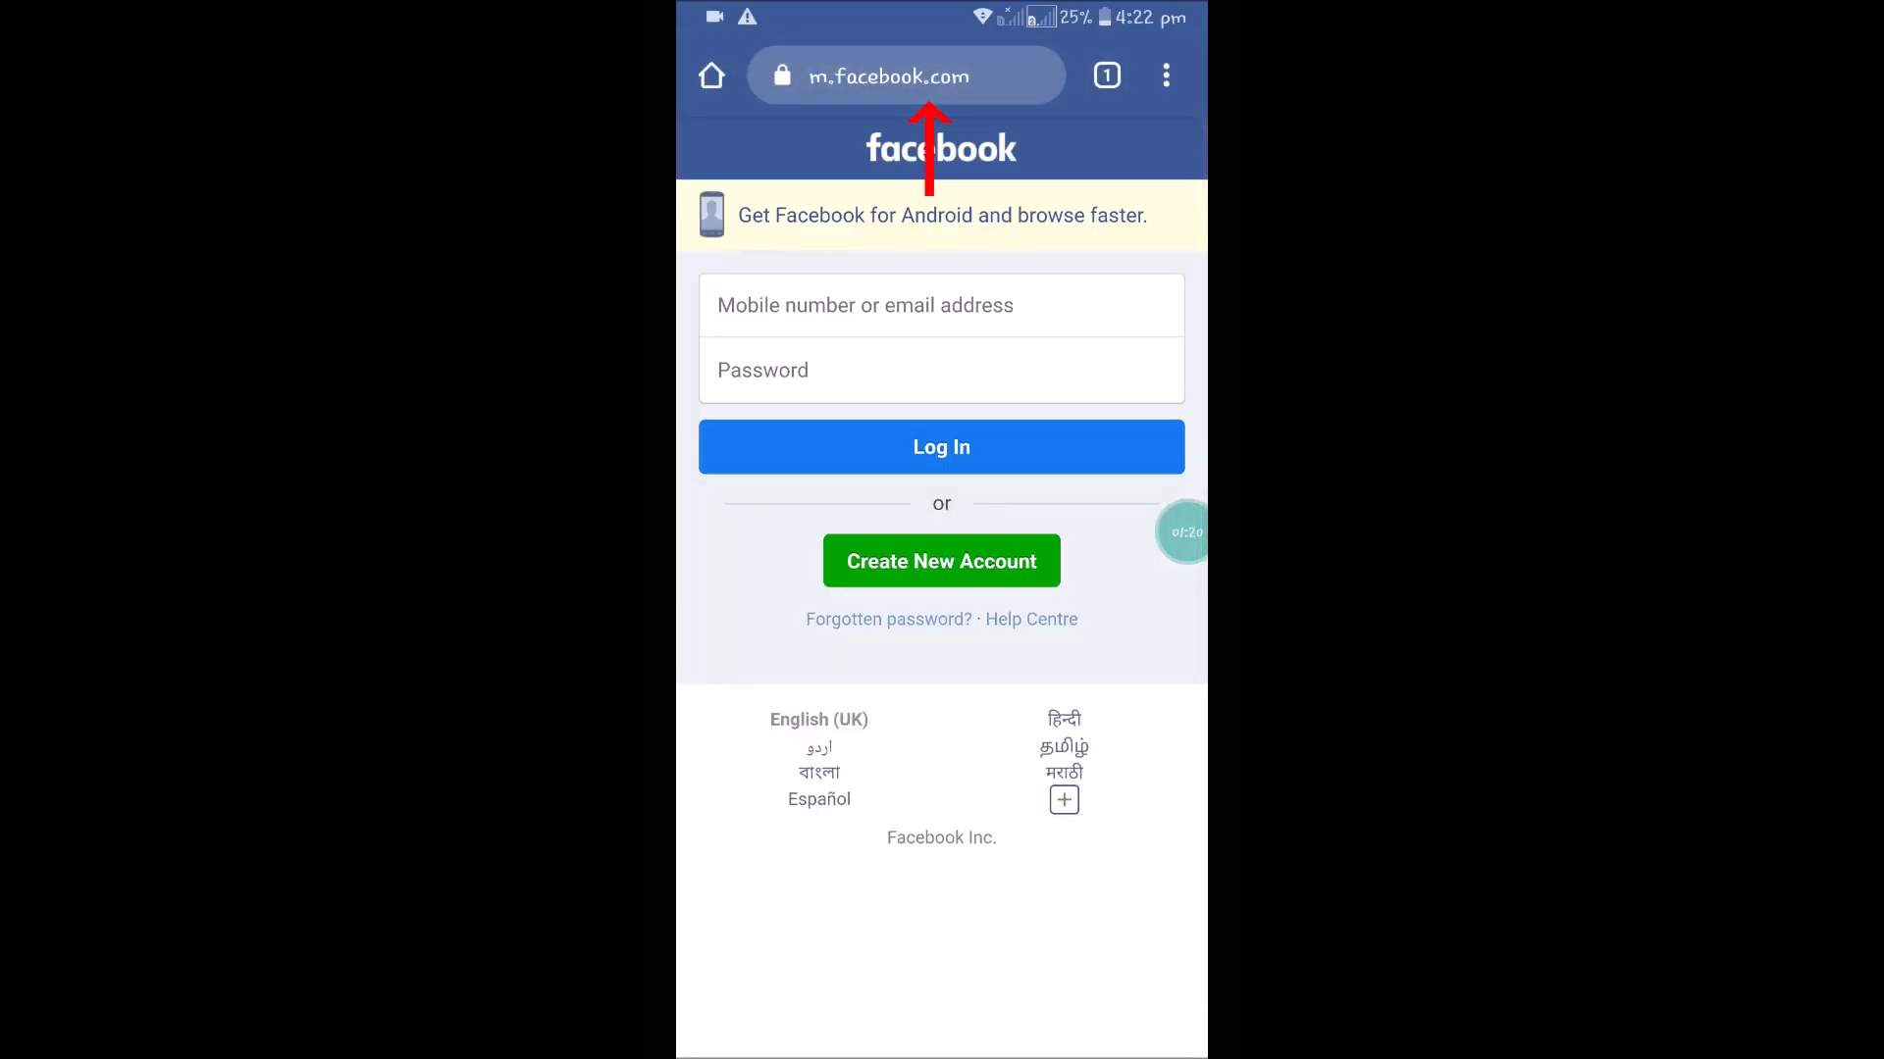
# Bookmark the Facebook login page and confirm it in Mobile bookmarks beside Cricbuzz and Wikipedia
pyautogui.click(1164, 76)
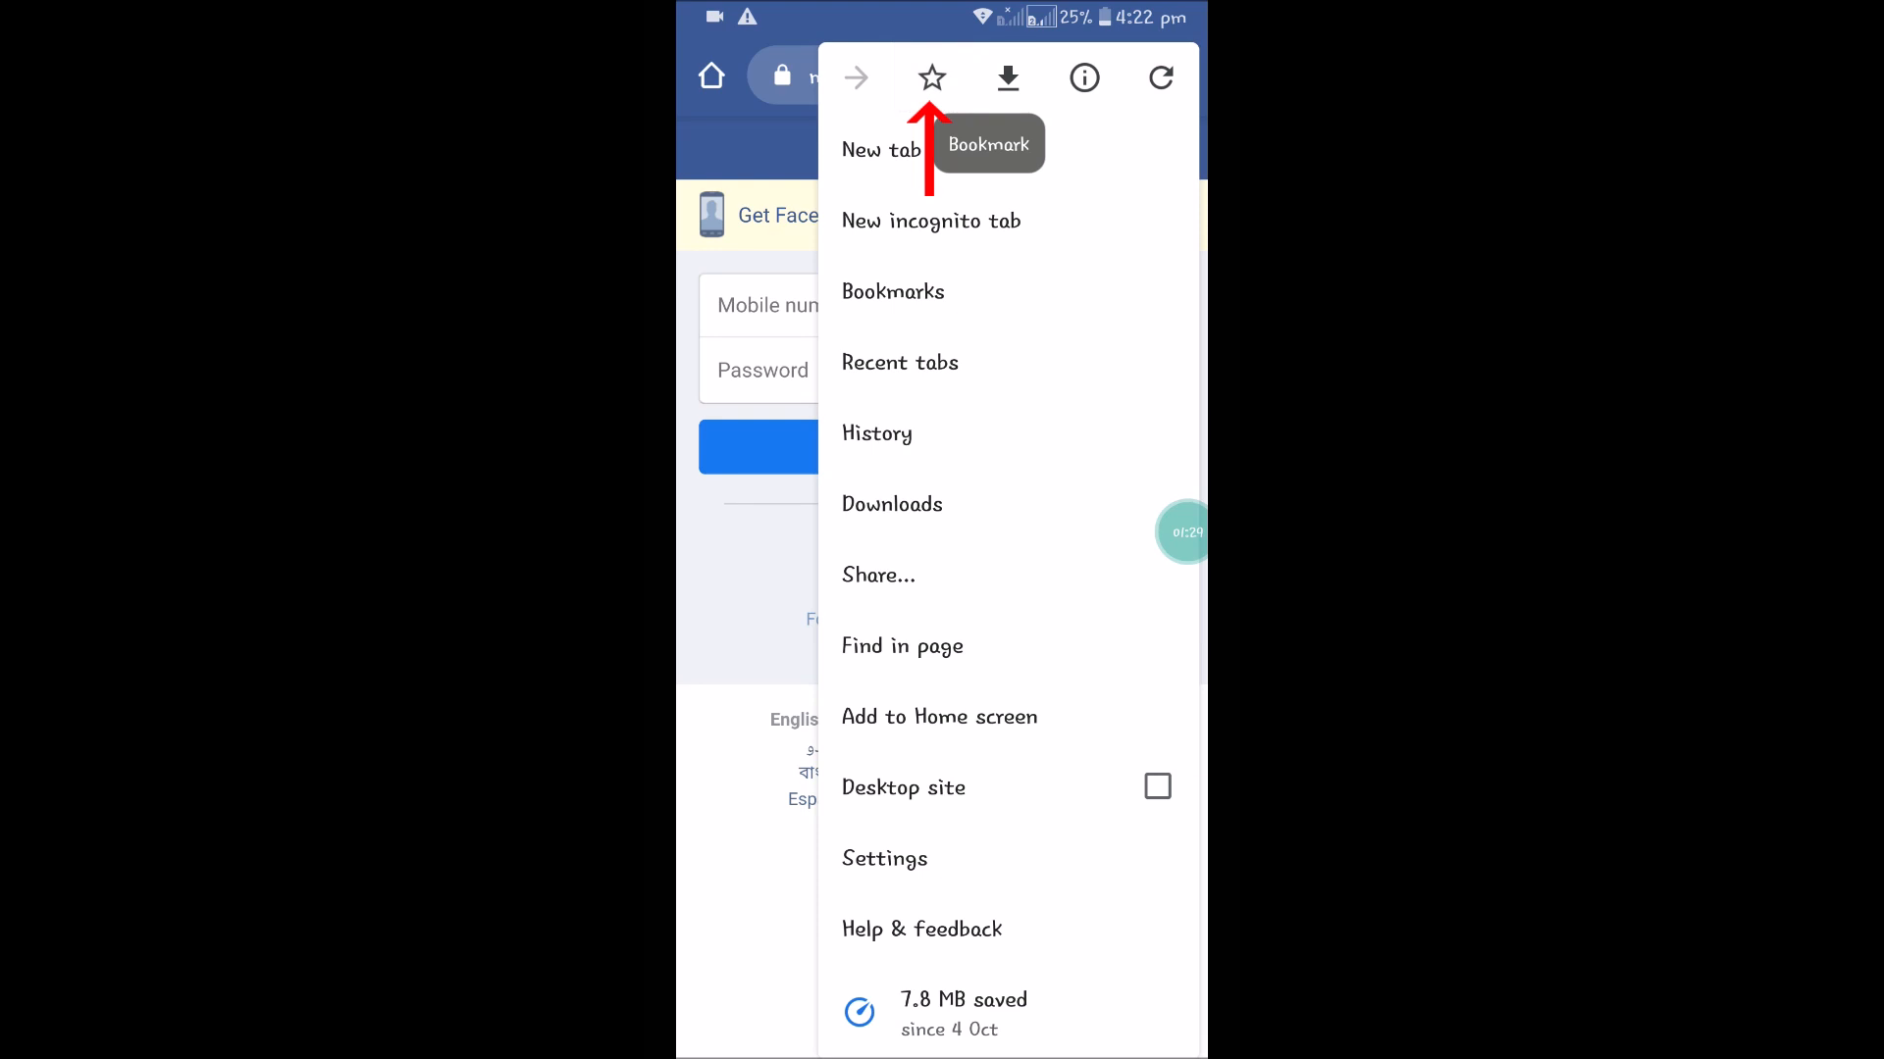
pyautogui.click(930, 77)
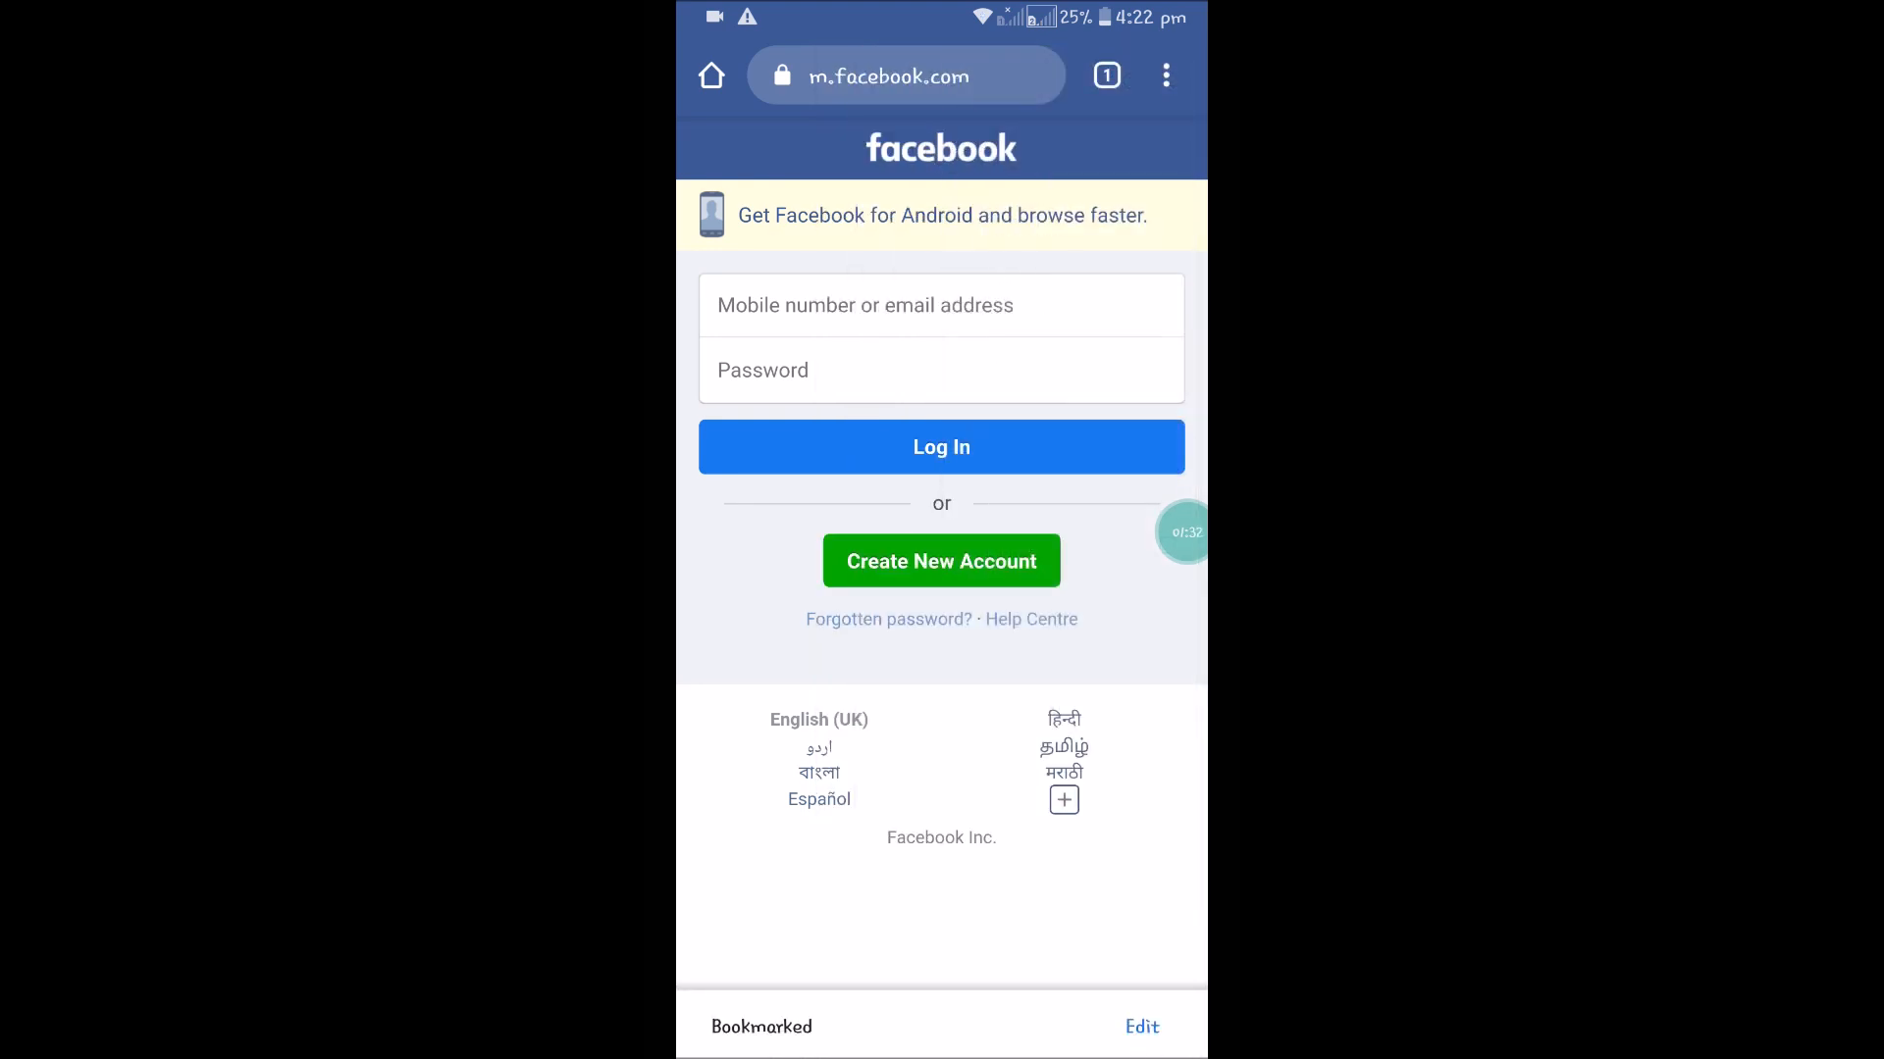
pyautogui.click(1163, 76)
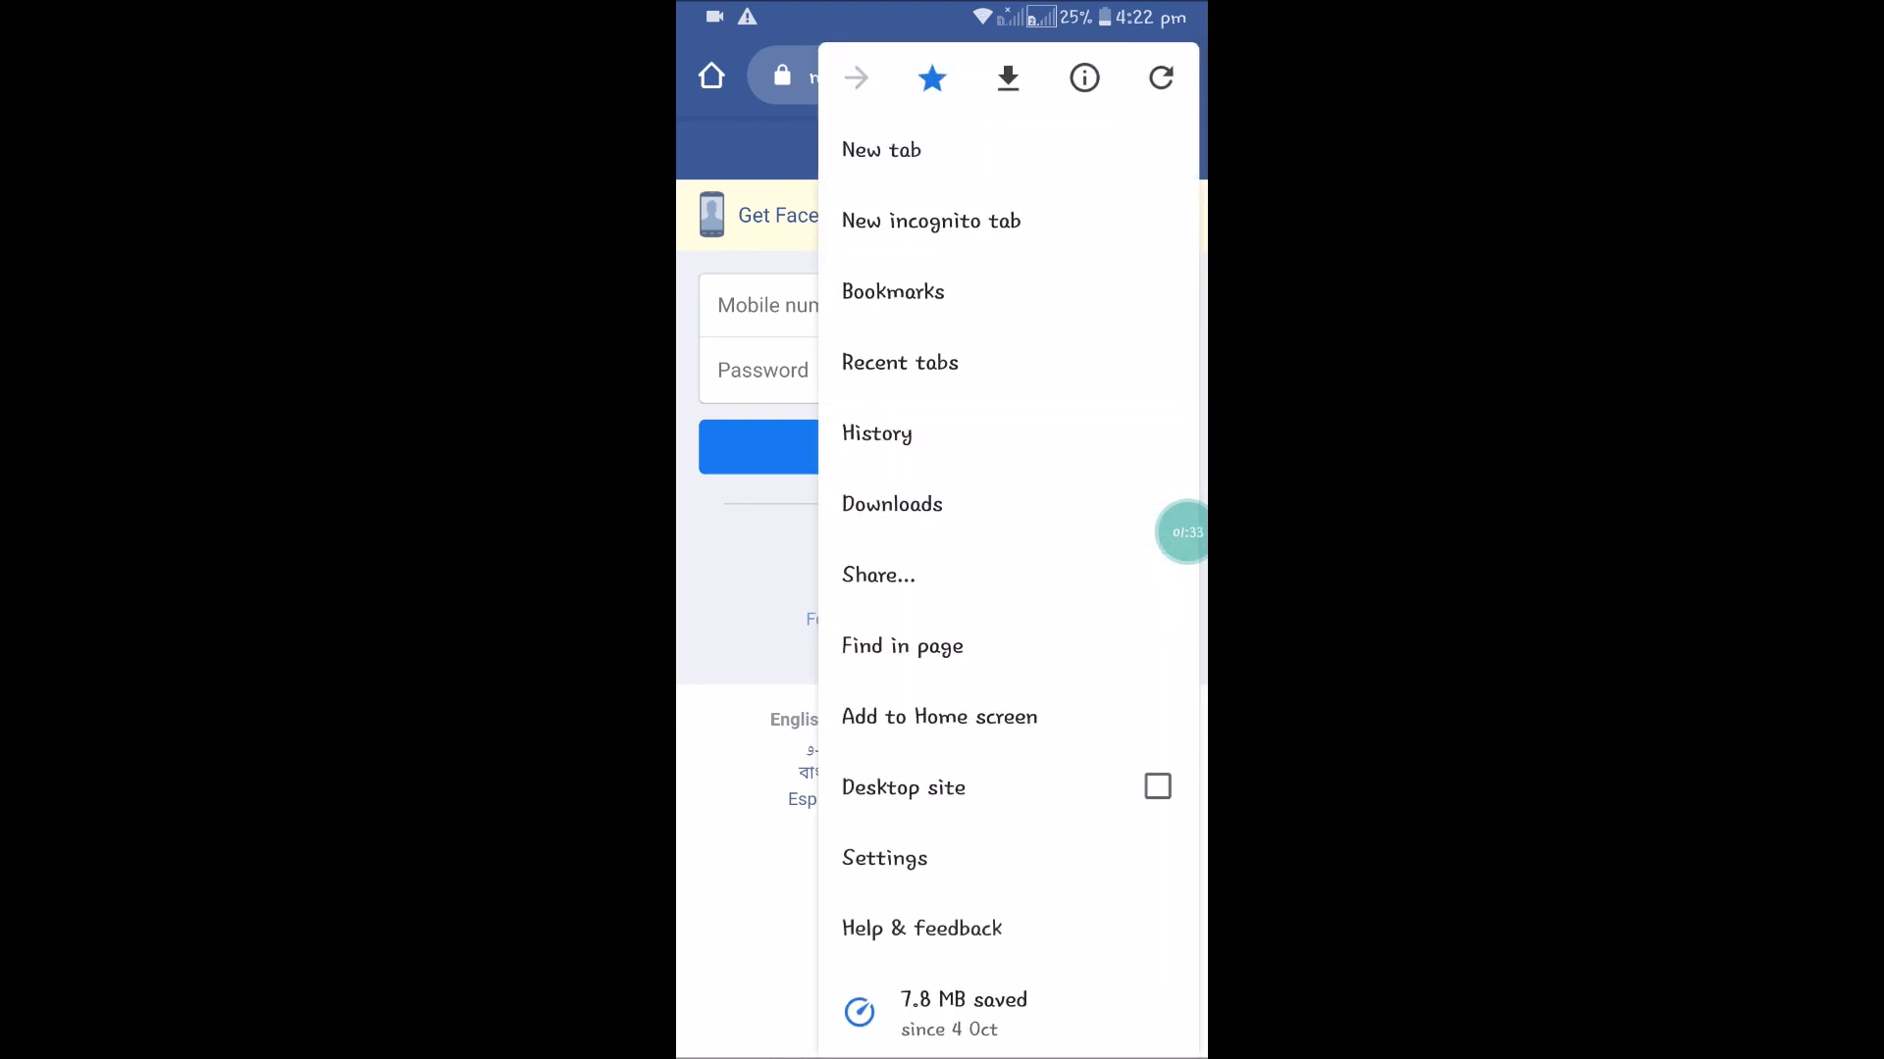
pyautogui.click(893, 291)
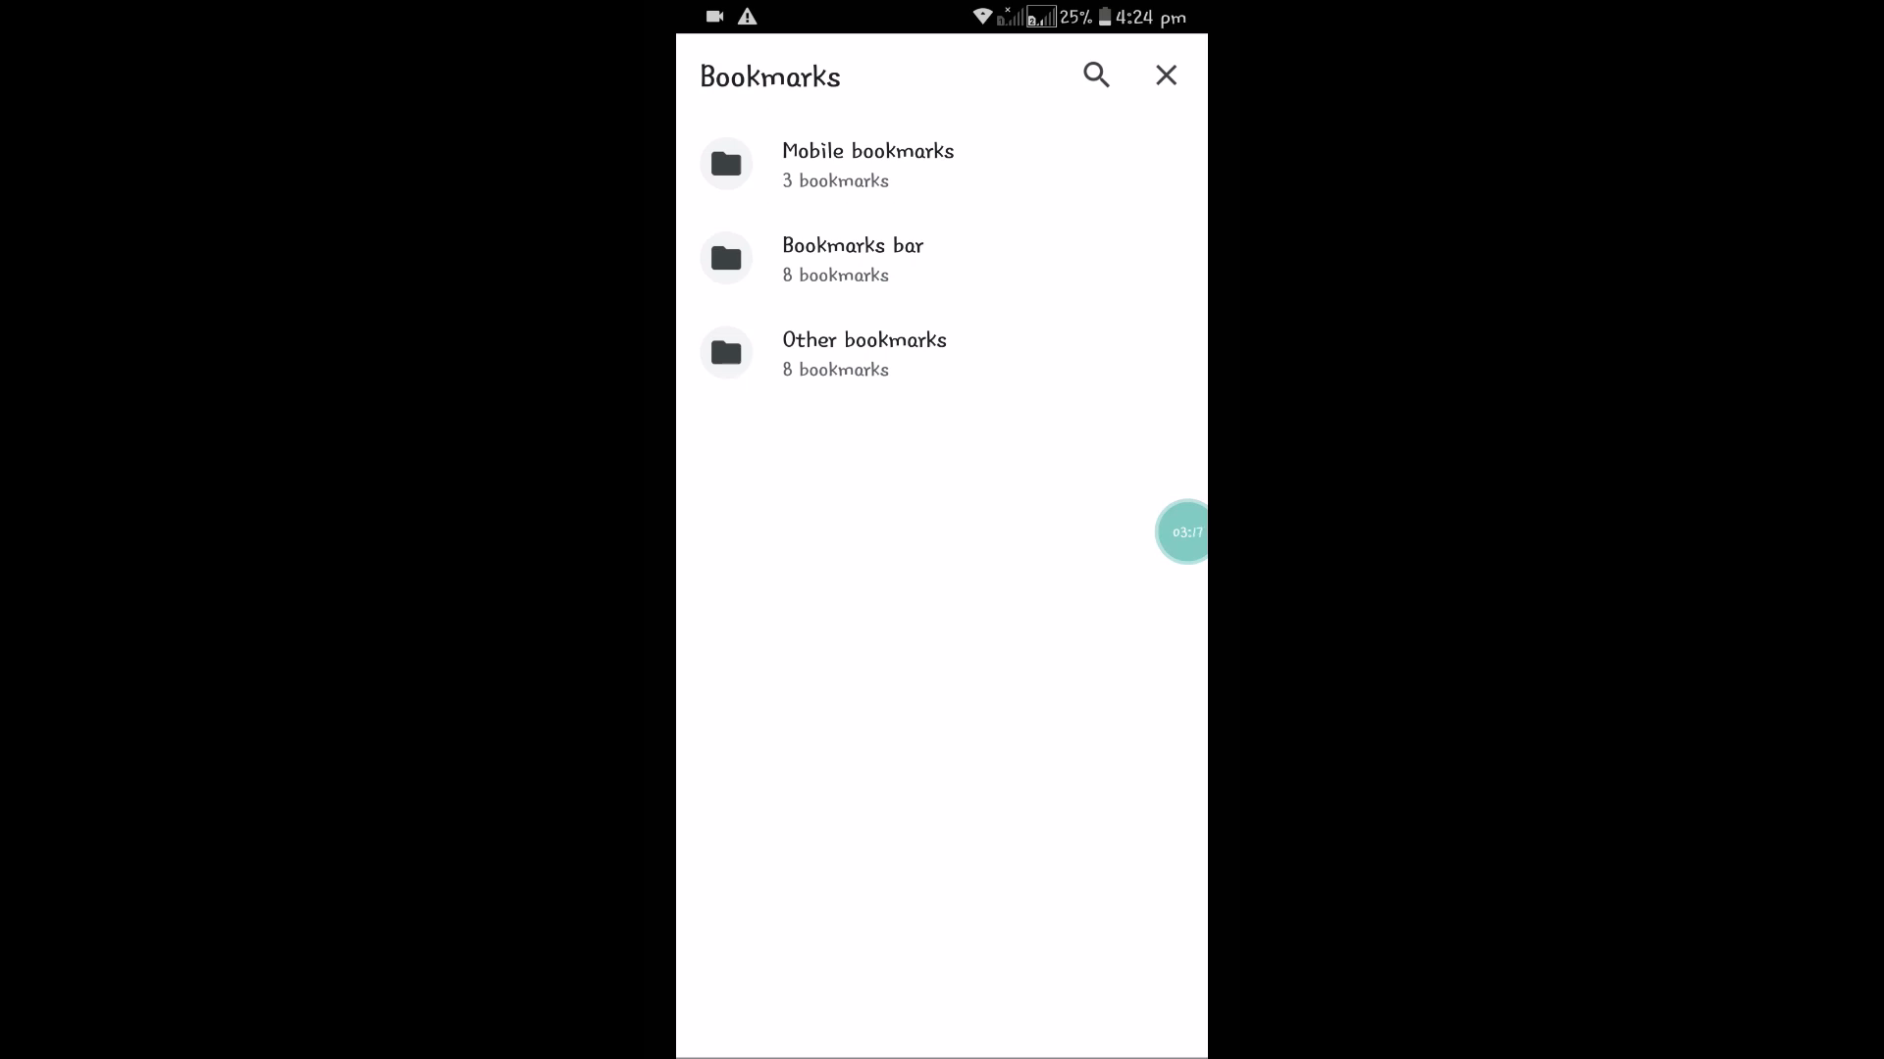
pyautogui.click(867, 165)
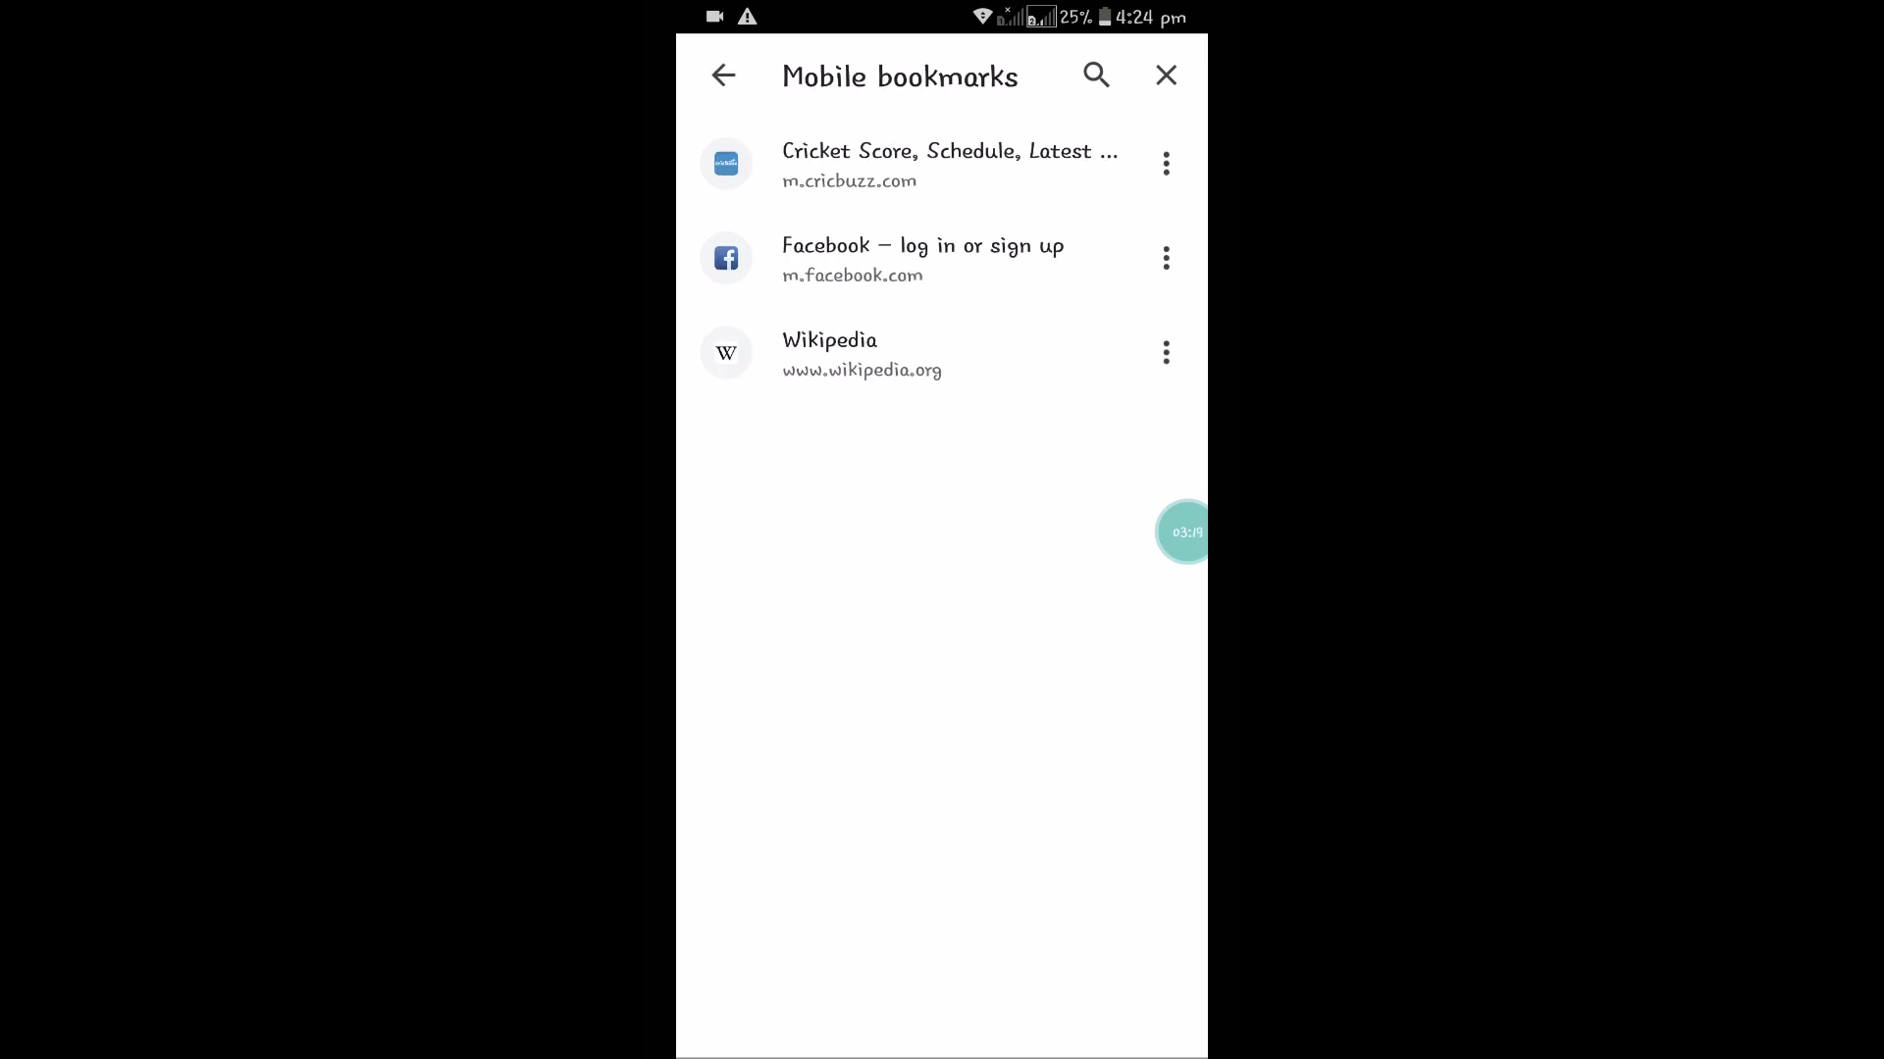